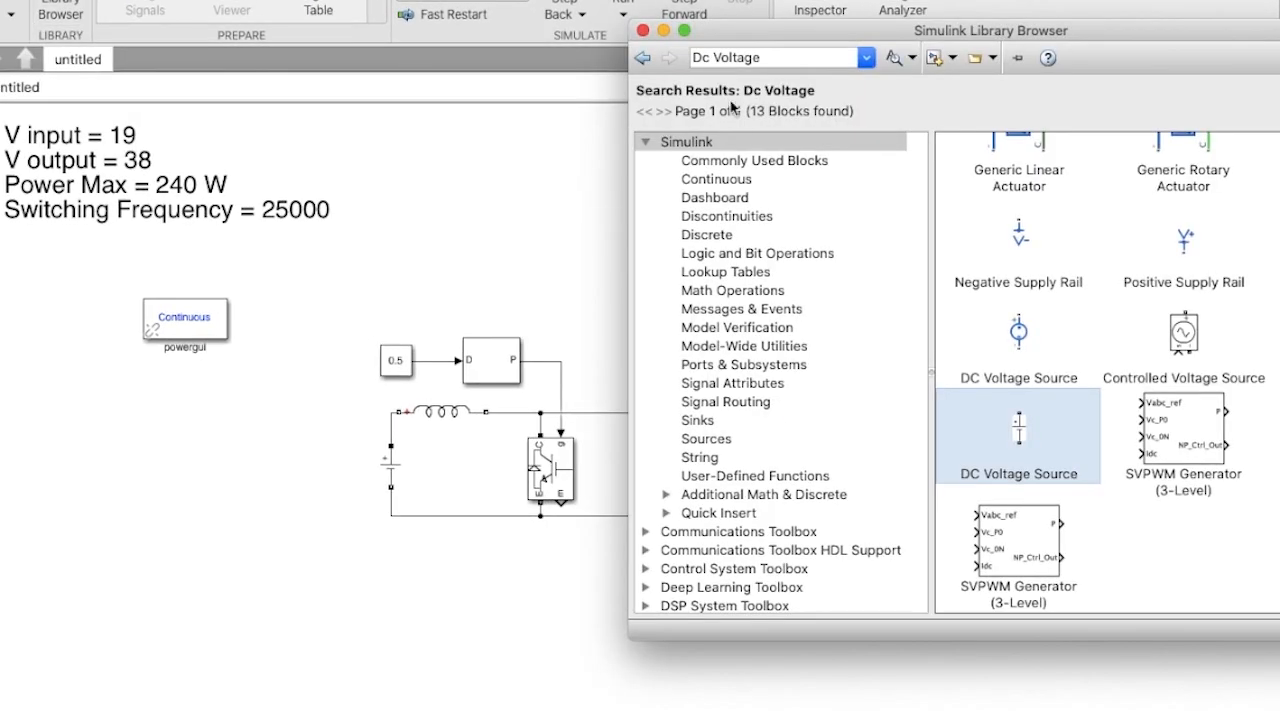
Step: Search 'PV' in the library and drag a PV Array block below the circuit
text(PV)
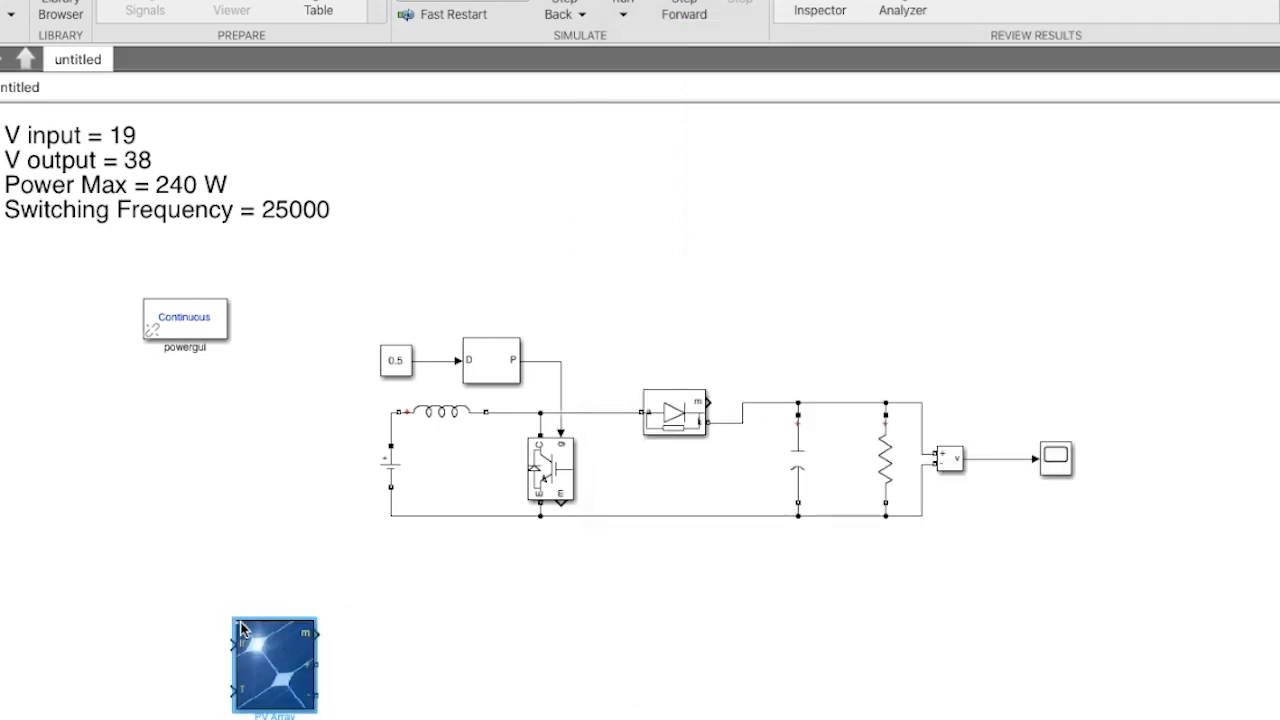
drag(274, 664, 274, 540)
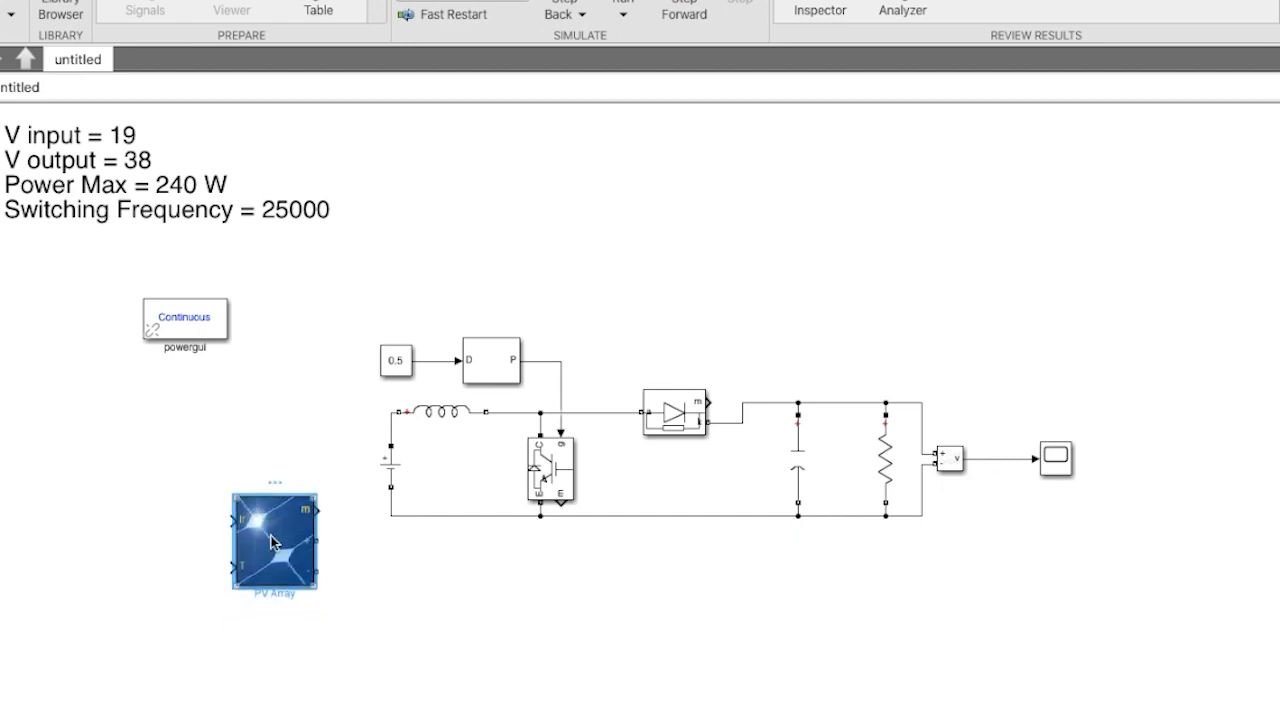
Step: Set the PV Array to 1 parallel string of 4 series modules and accept
double_click(276, 540)
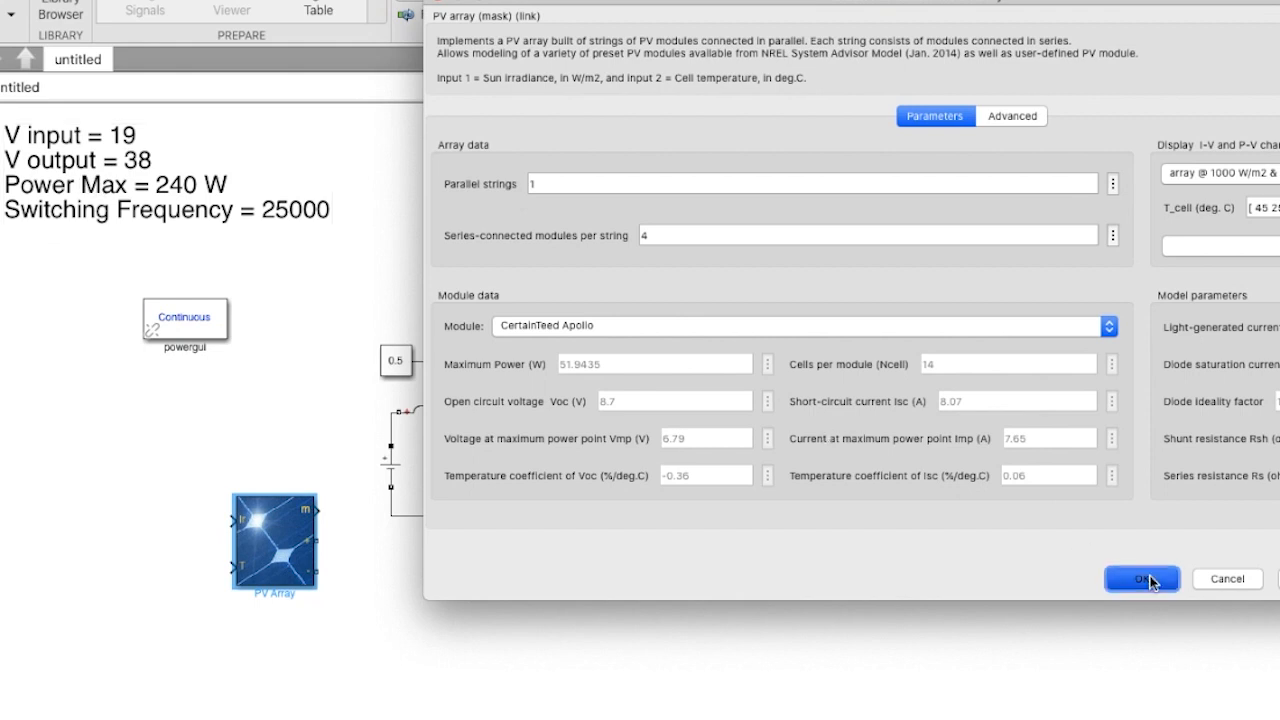
click(1140, 578)
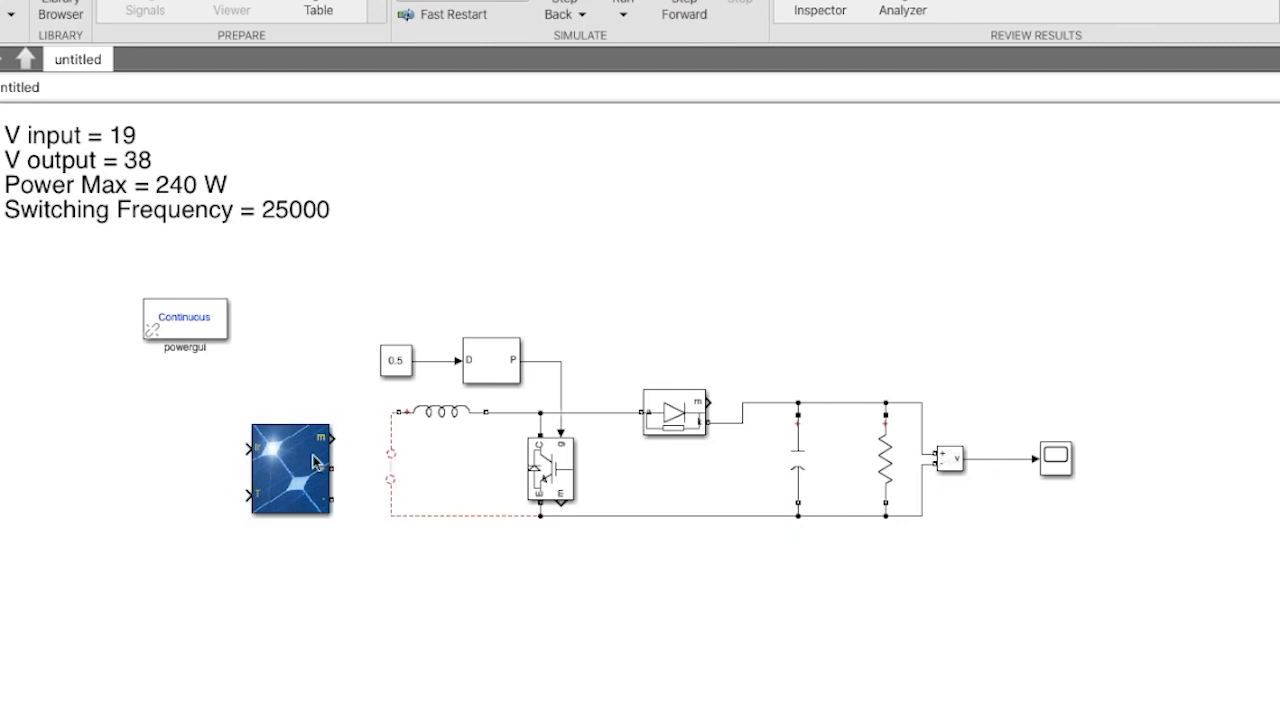
Step: Wire the PV Array's + and - terminals to the inductor and ground rail
click(300, 468)
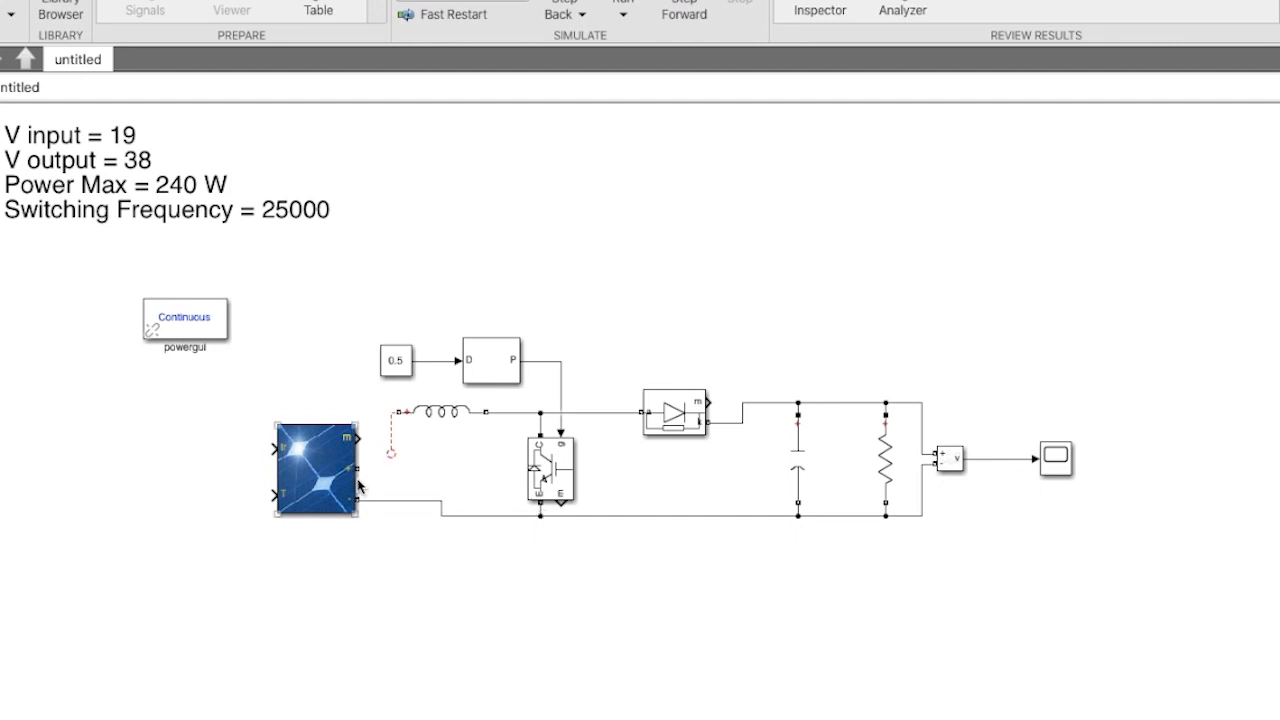
click(396, 360)
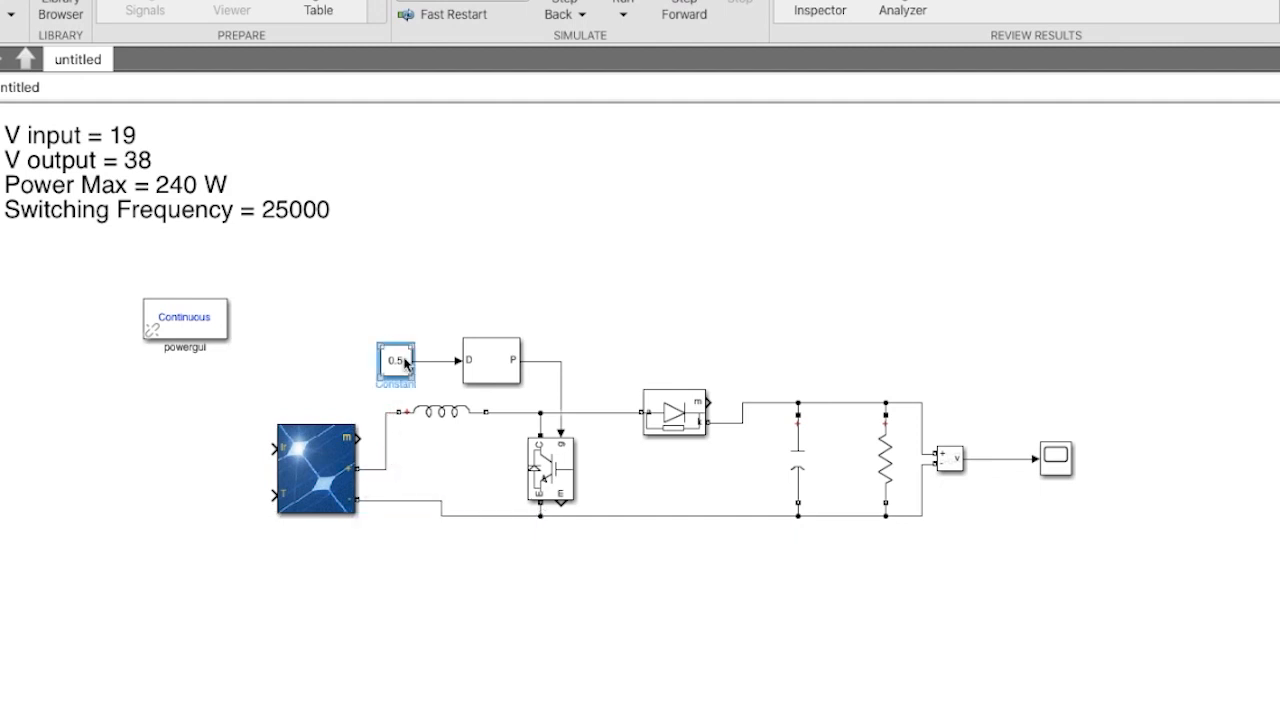
Step: Copy the 0.5 constant, set the copy to 25, and wire both to the PV Array inputs
drag(396, 360, 176, 450)
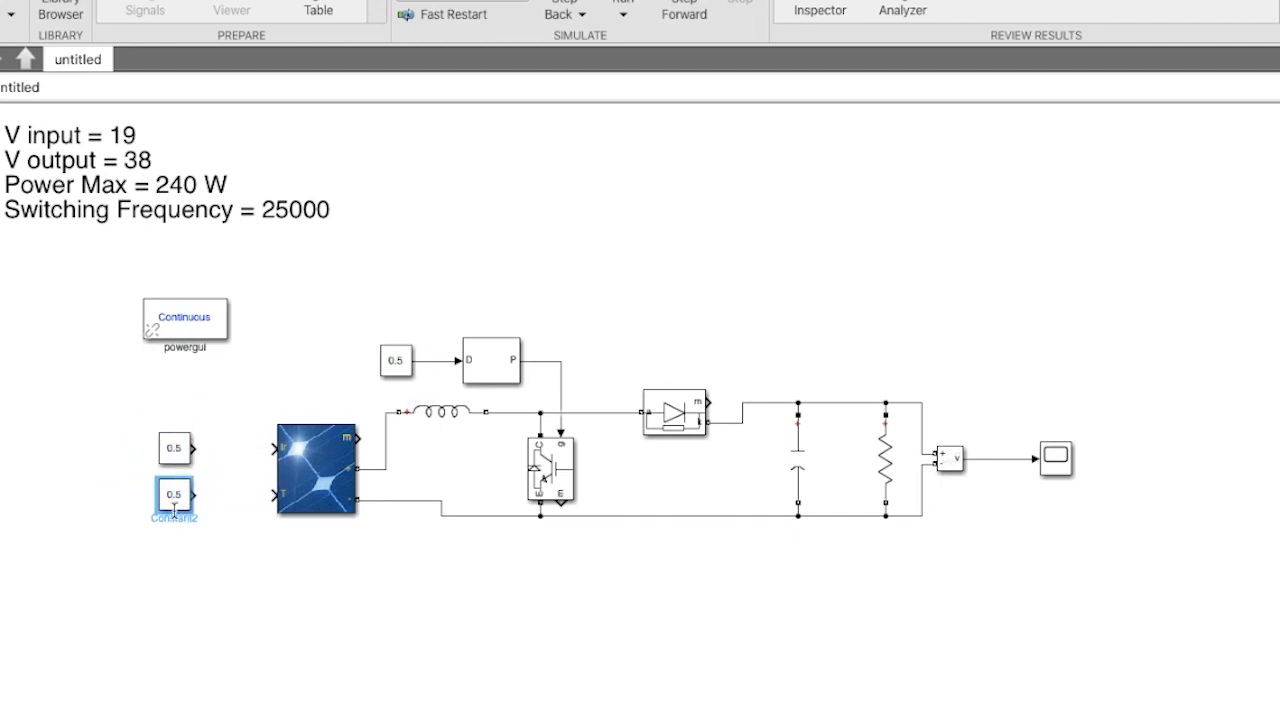
double_click(174, 494)
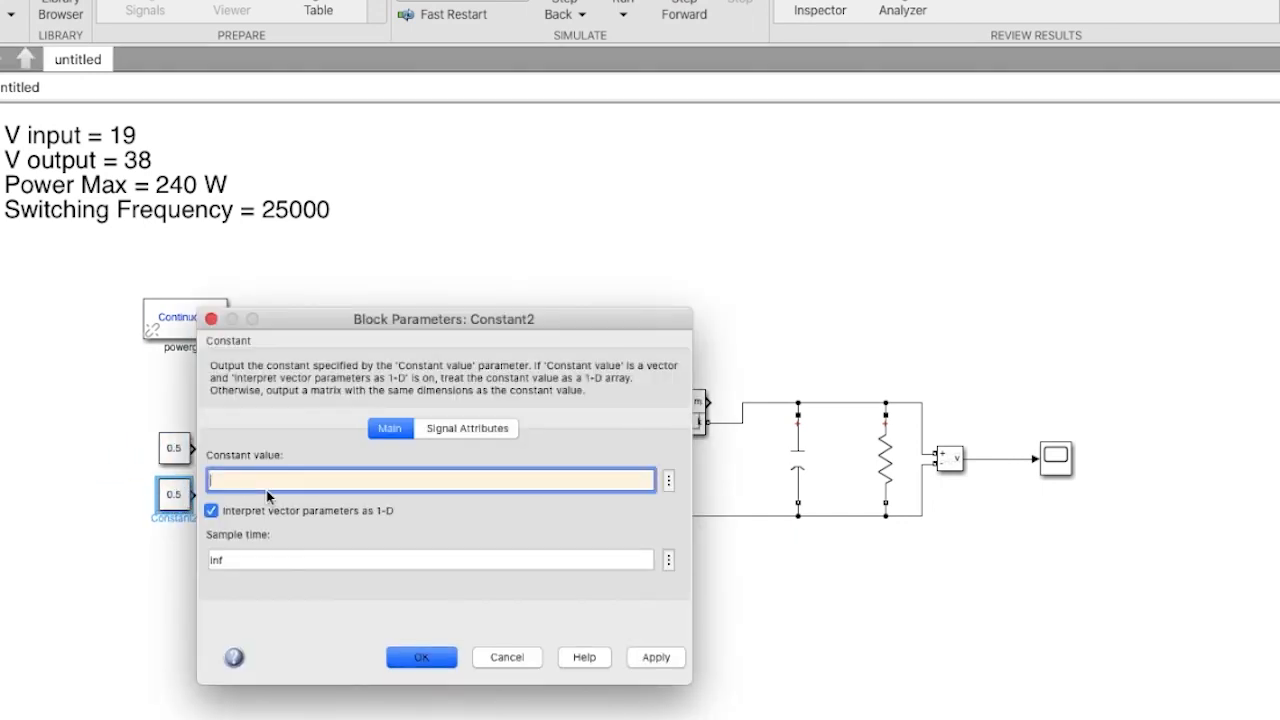
click(420, 656)
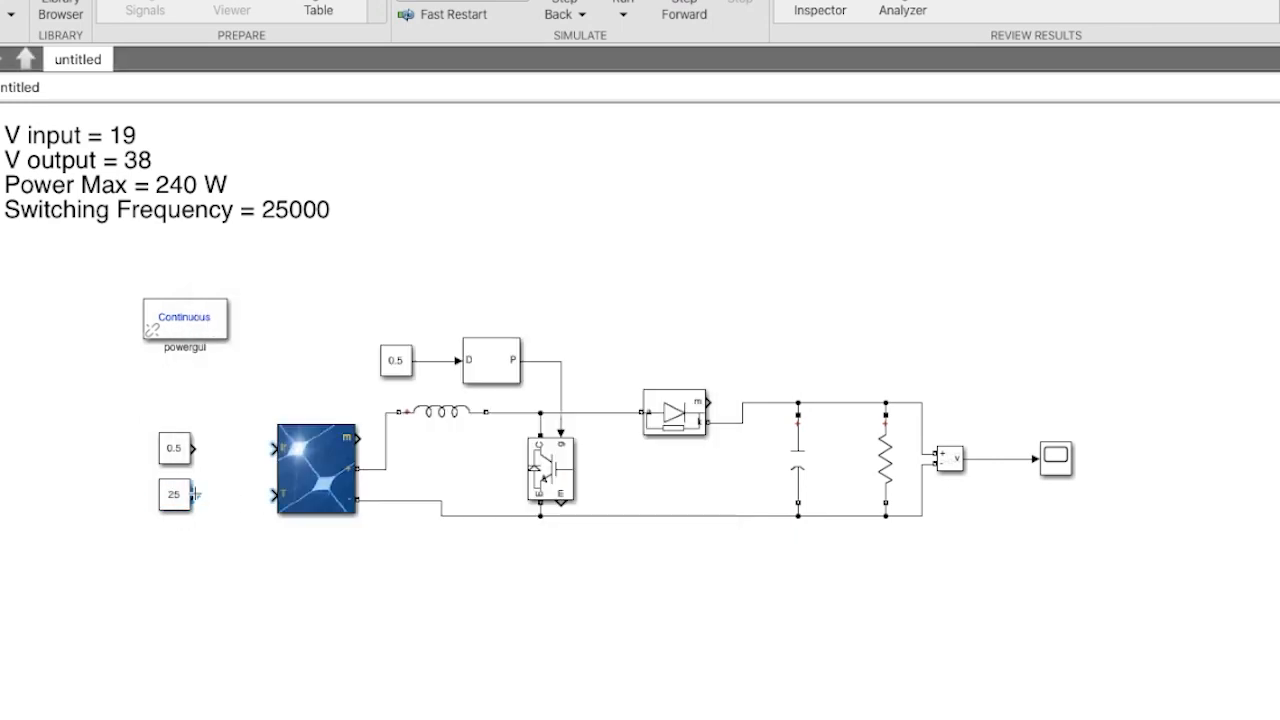
click(176, 448)
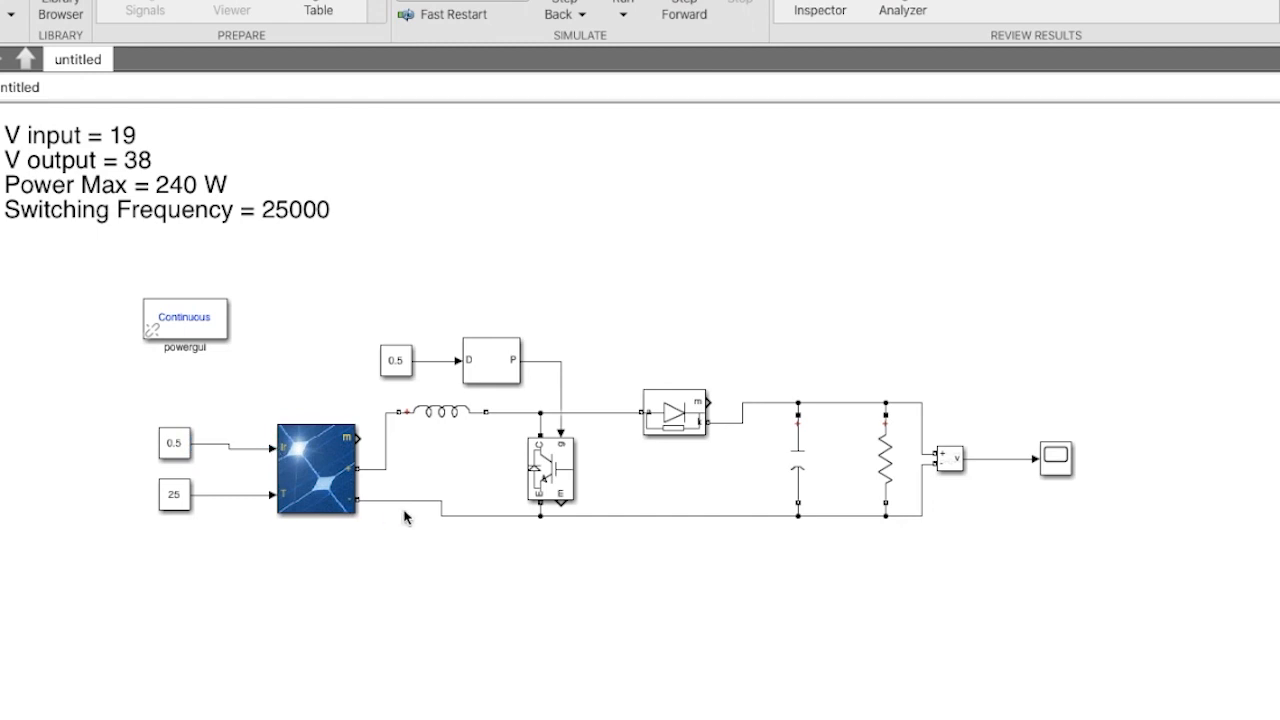
click(316, 470)
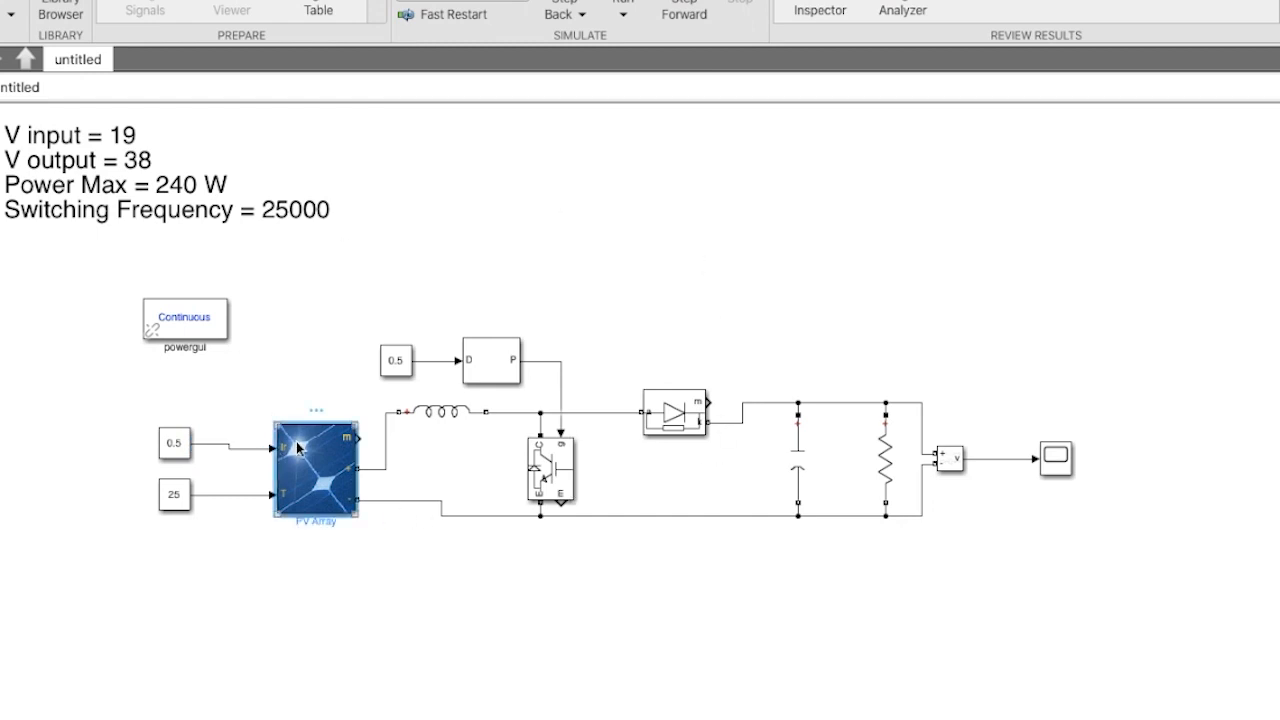
mouse_move(298, 488)
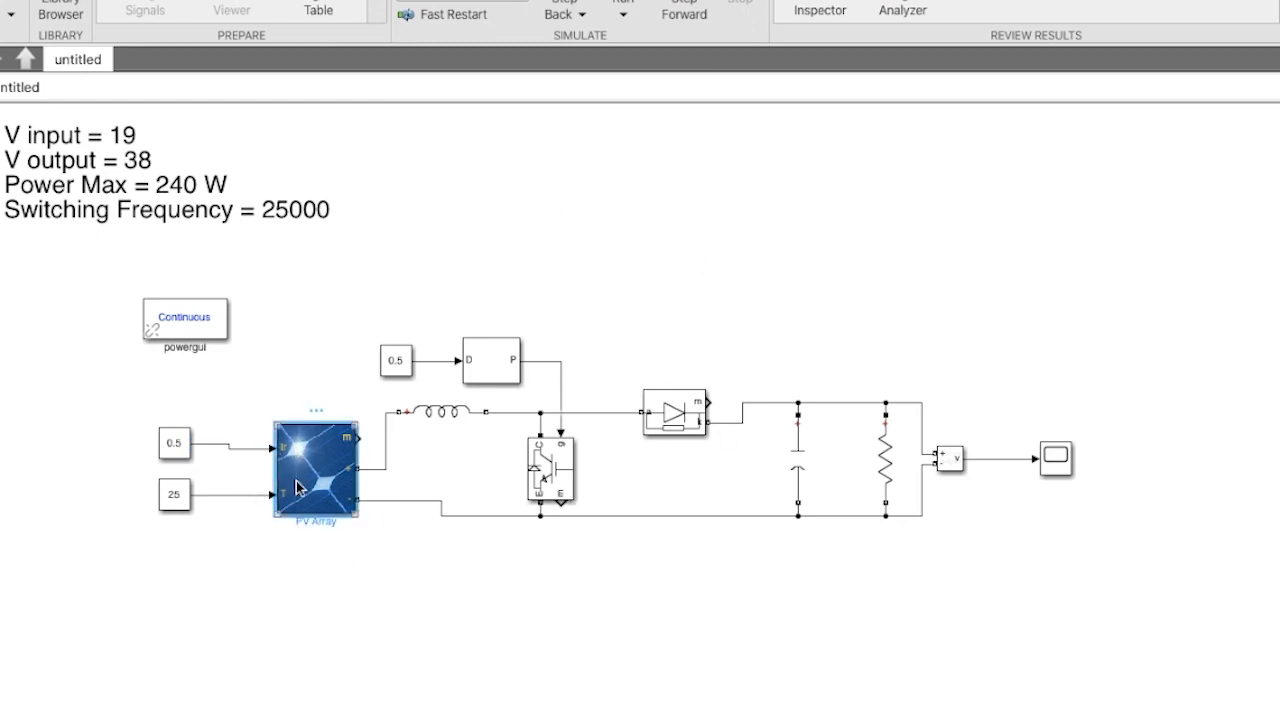
double_click(316, 468)
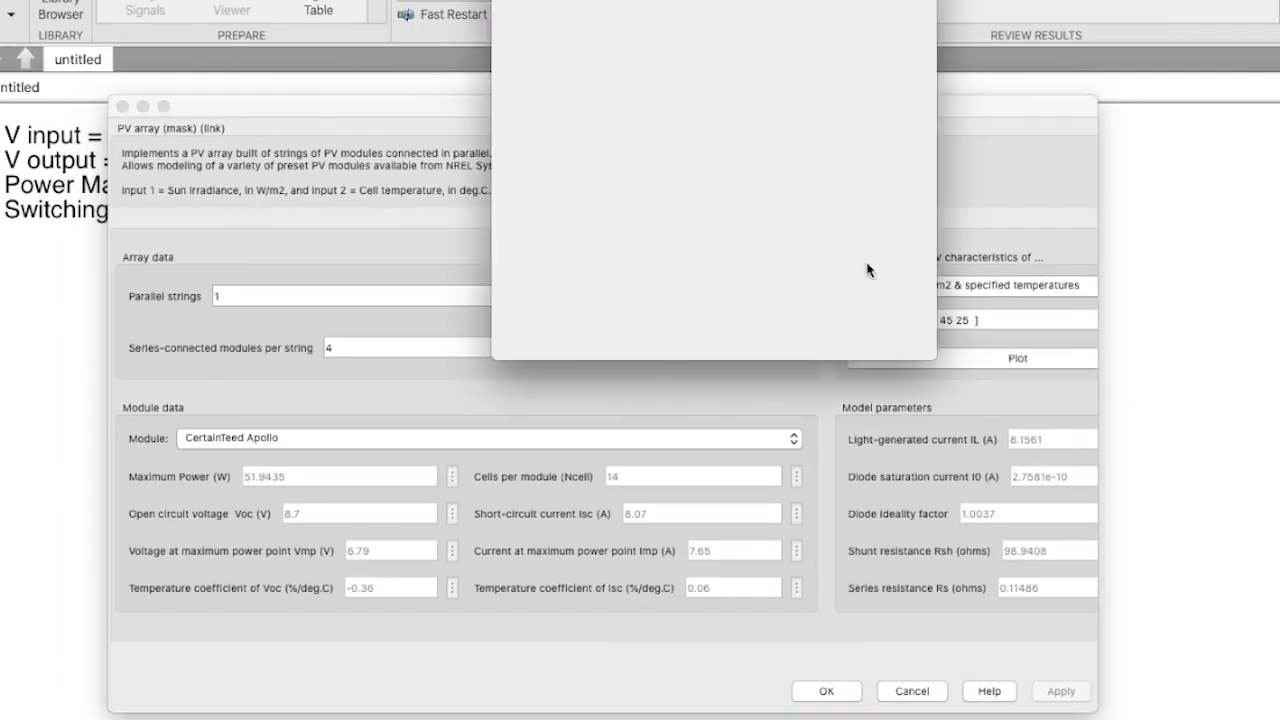
click(1016, 358)
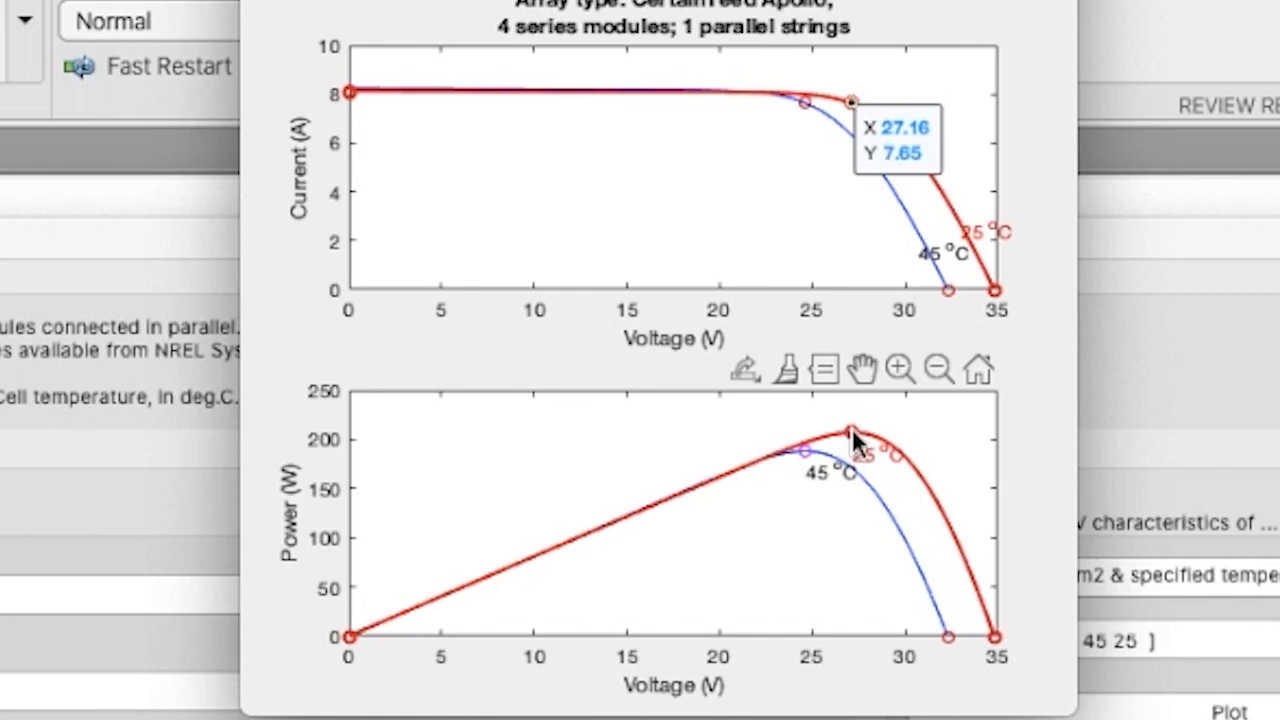
click(852, 430)
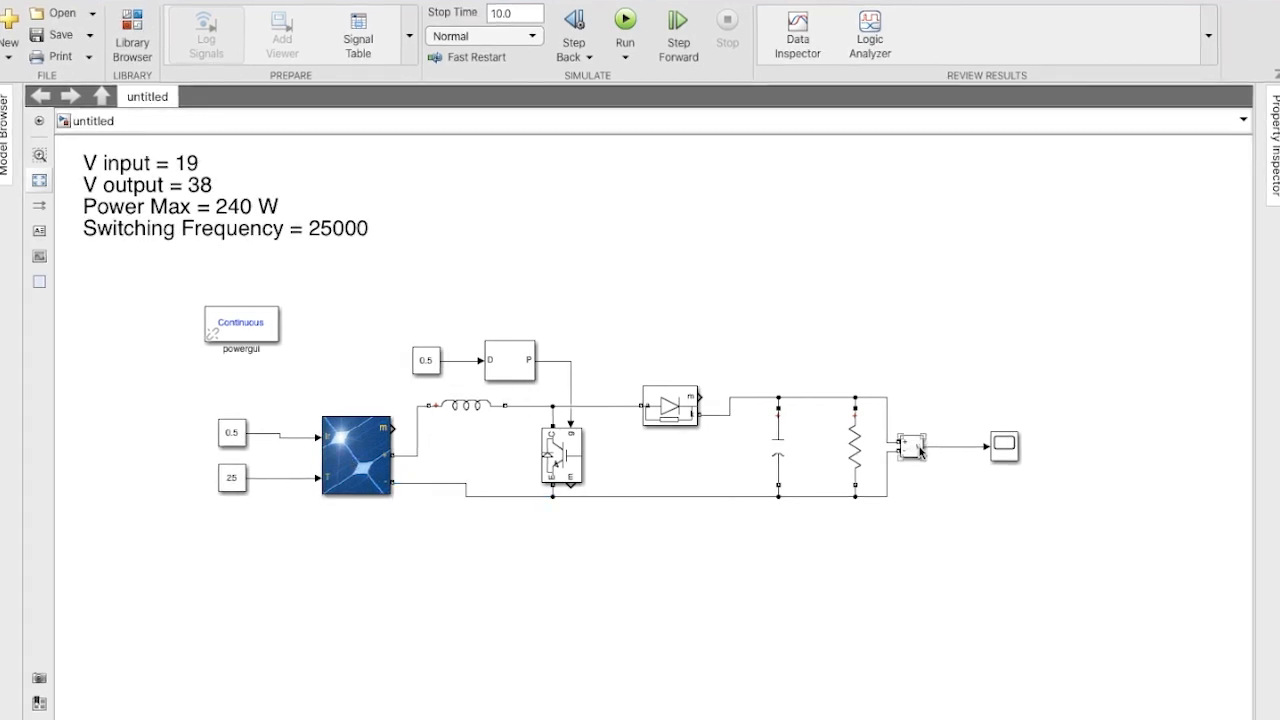
Step: Search 'Dis' in the library and place a Display block below the circuit
click(440, 448)
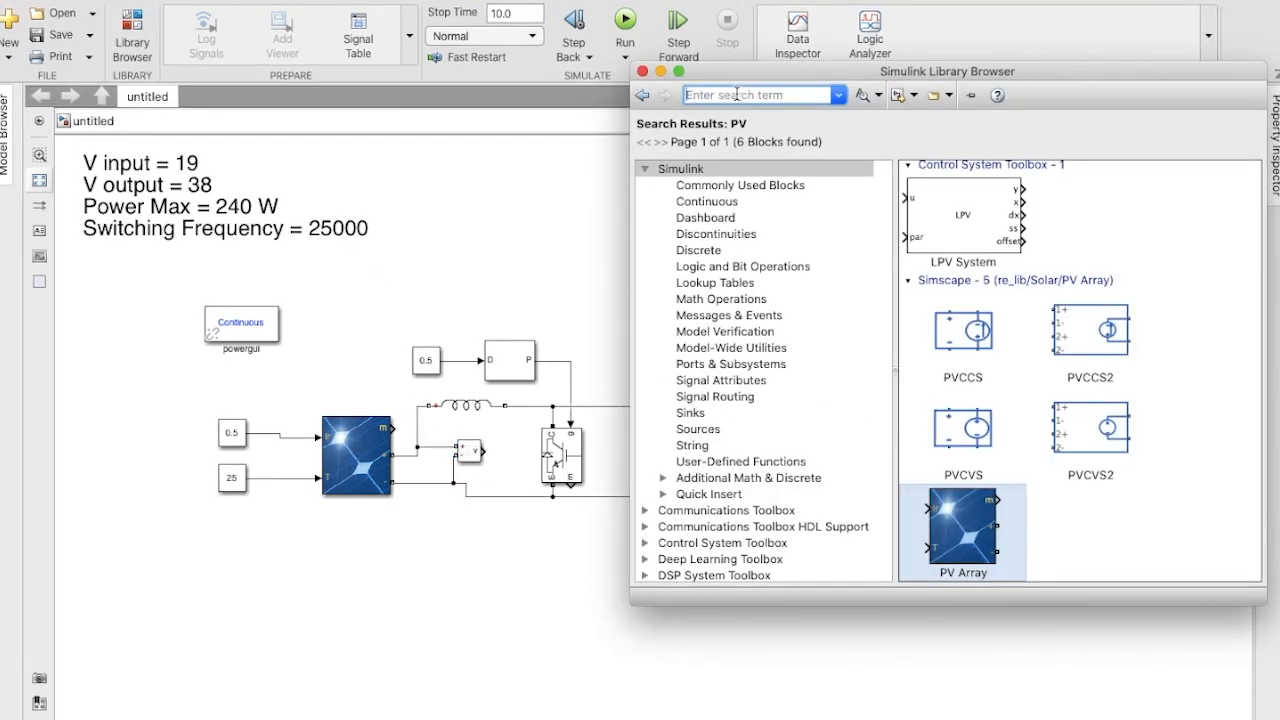
text(Dis)
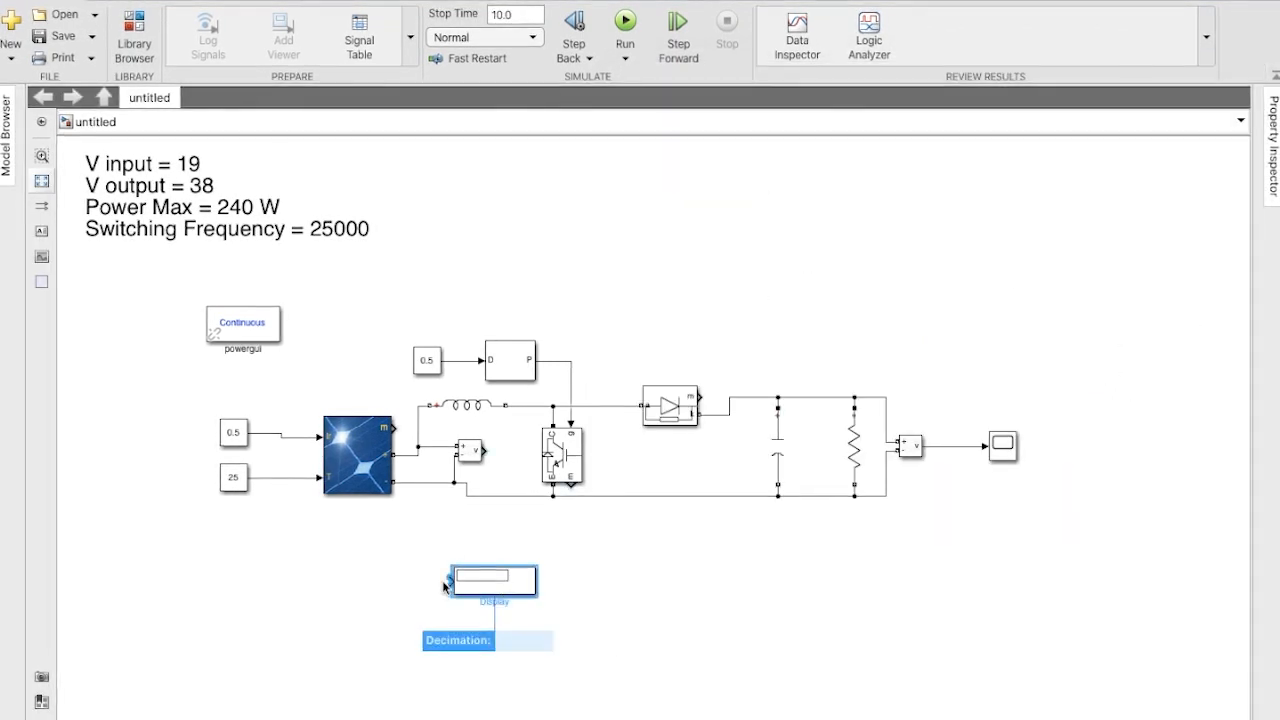
drag(490, 580, 540, 582)
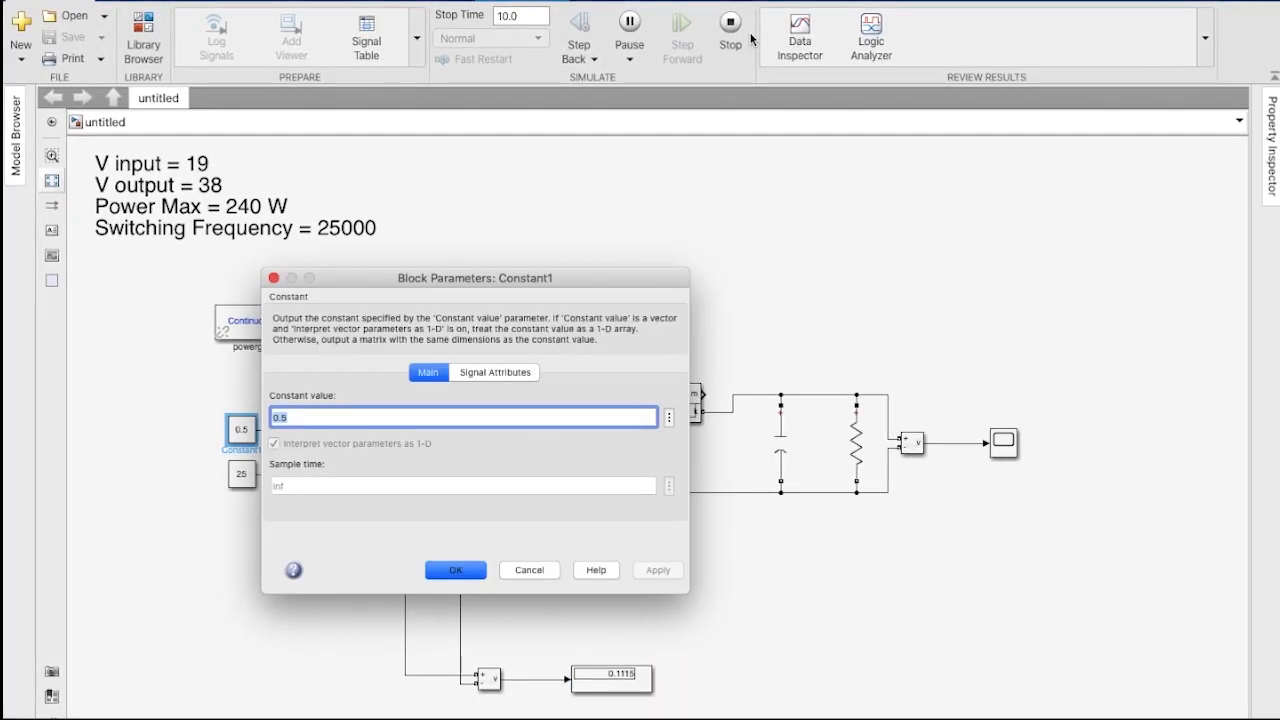
Step: Set the irradiance constant to 1000 and start the simulation
click(454, 568)
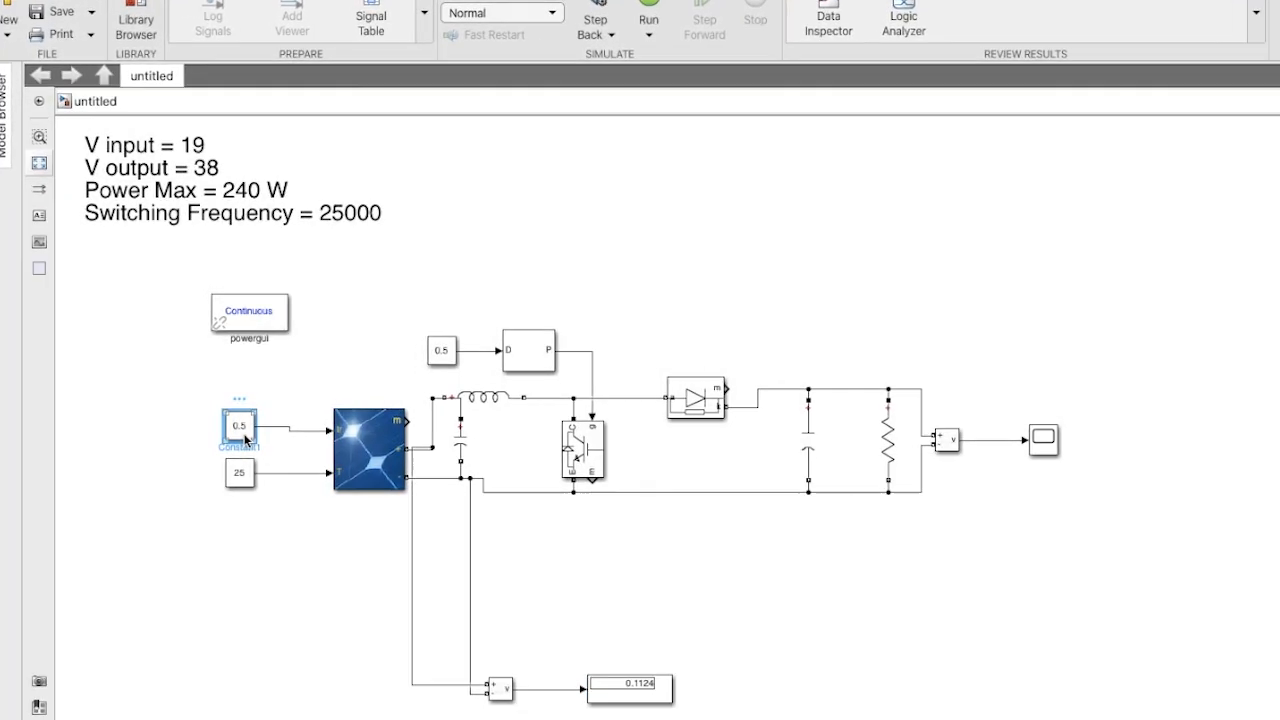
double_click(238, 424)
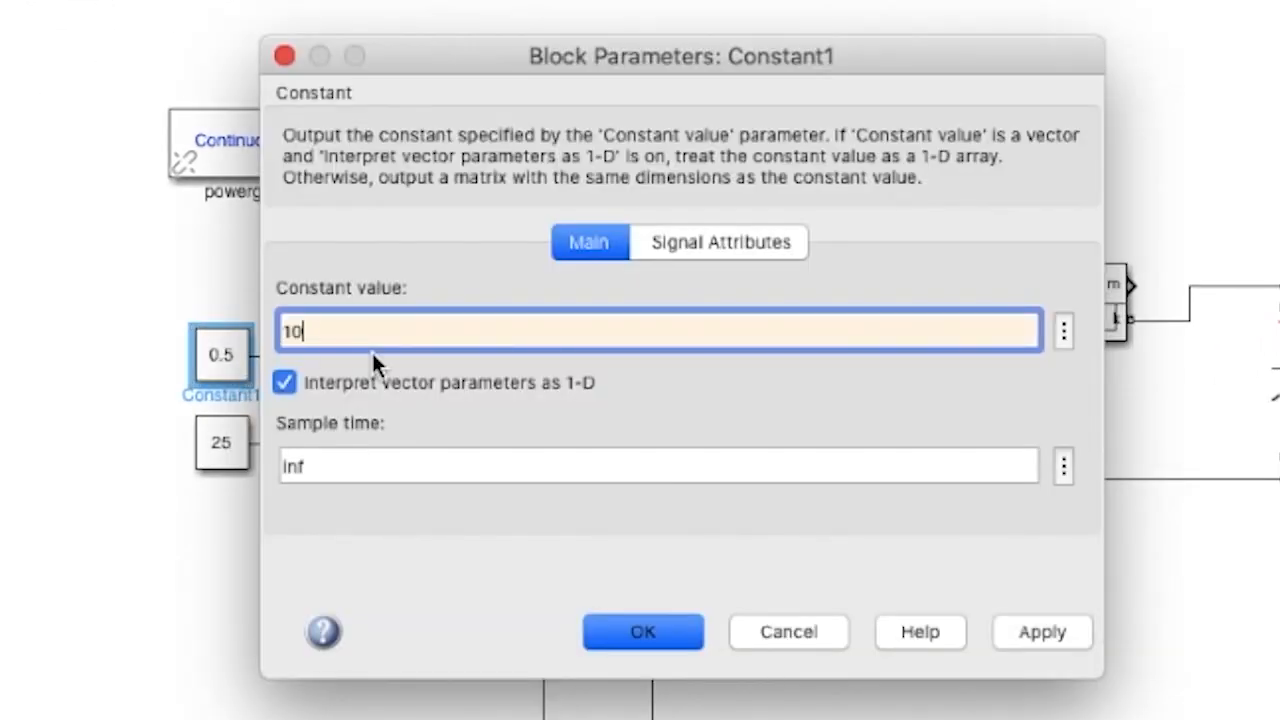
click(644, 632)
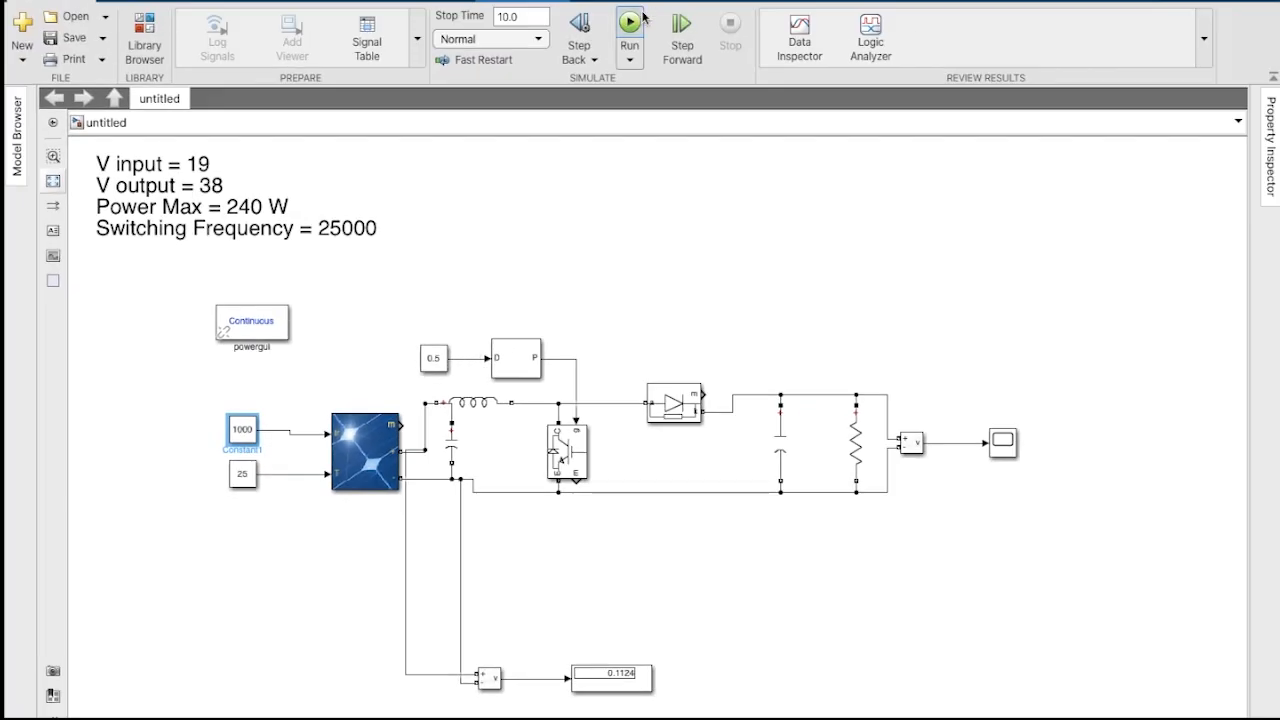
click(628, 20)
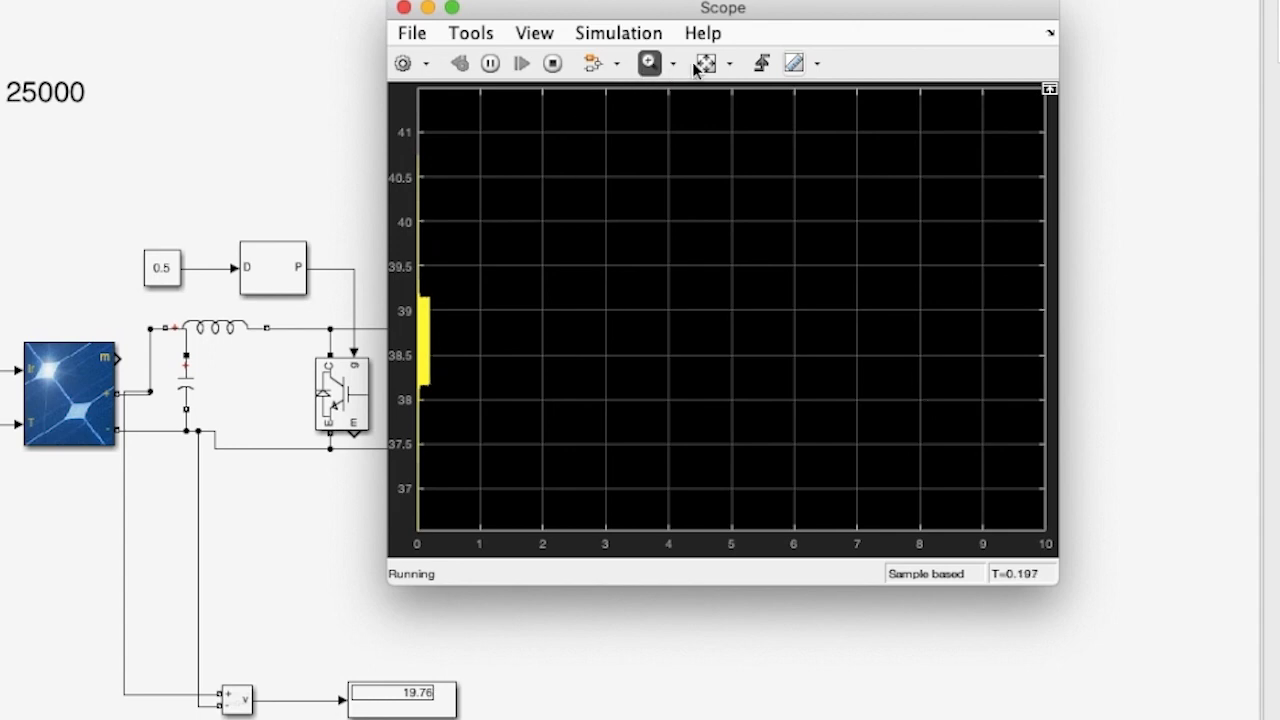
Step: Run the model so the scope shows output near 38–39 V and the display reads 19.76
click(702, 62)
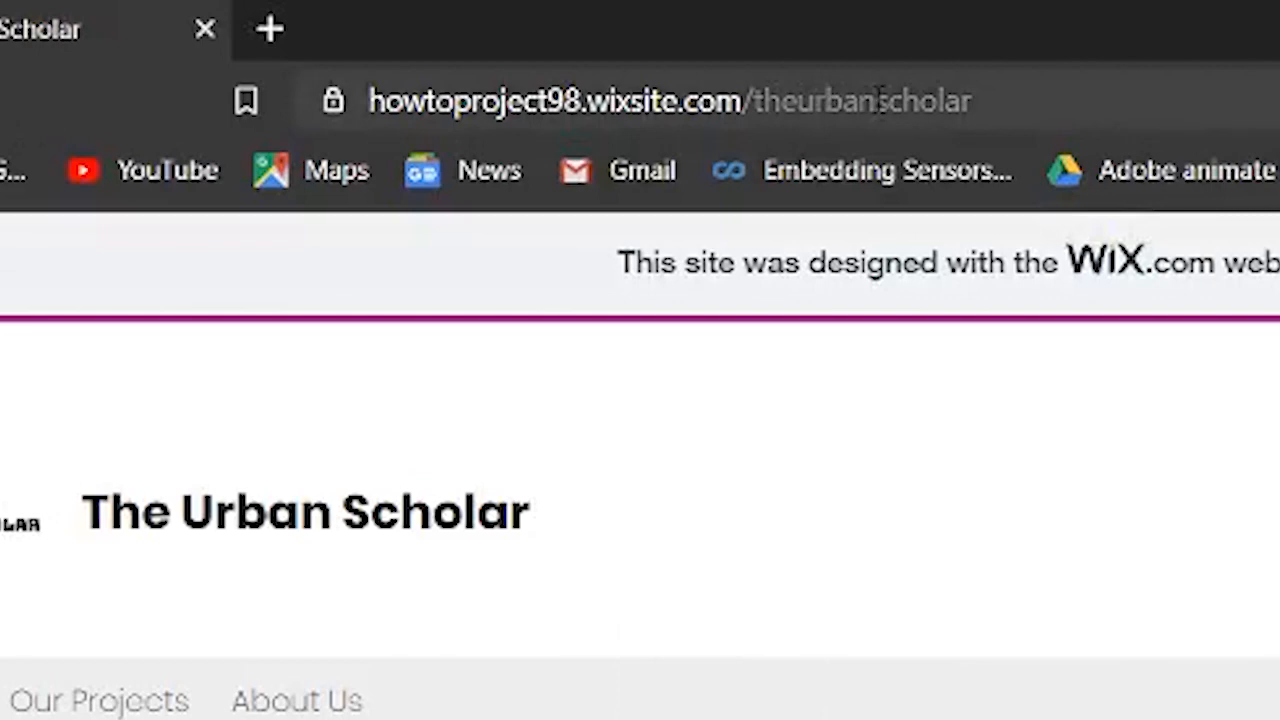
Step: Open the Boost Converter Design & Simulation post and scroll to its design equations
click(596, 100)
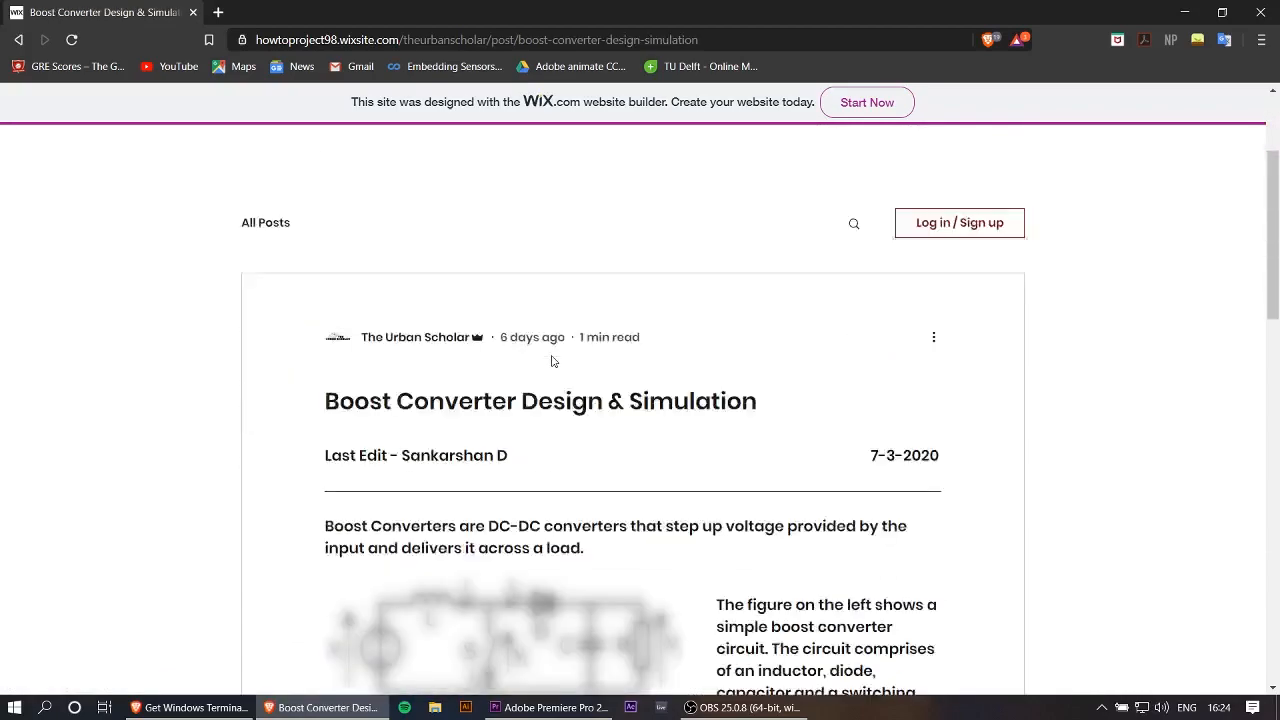
scroll(down, 3)
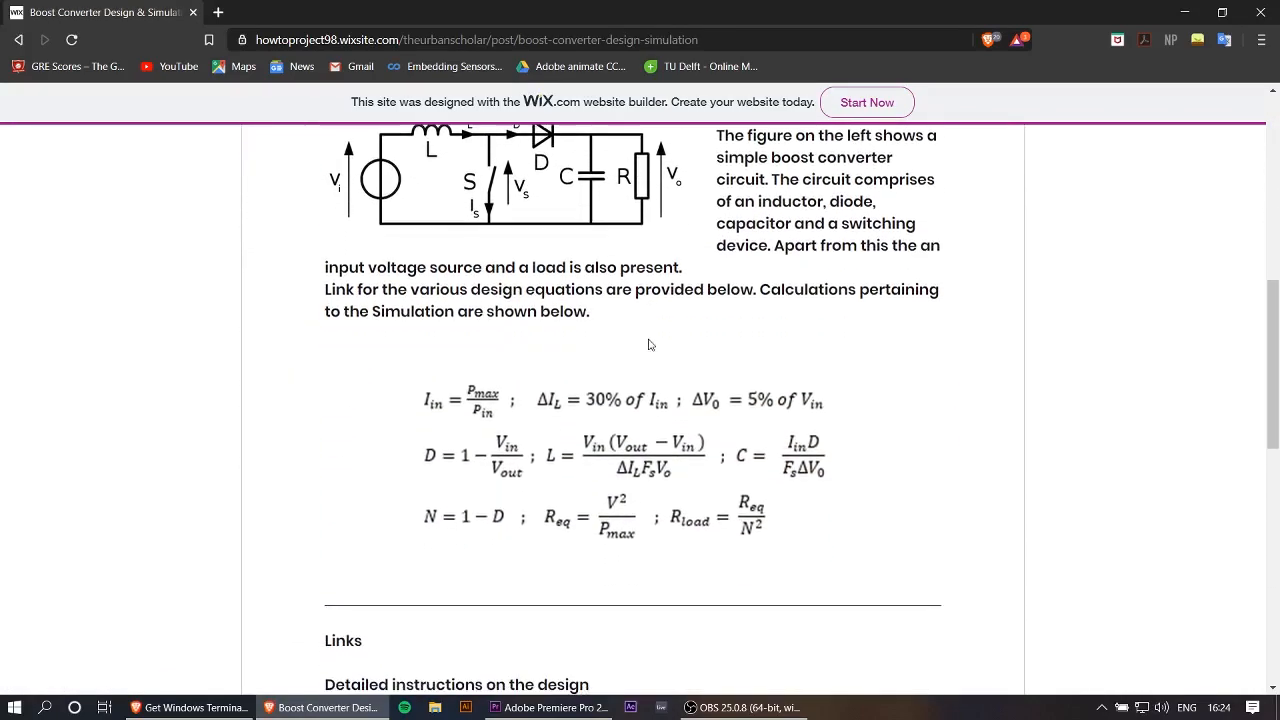